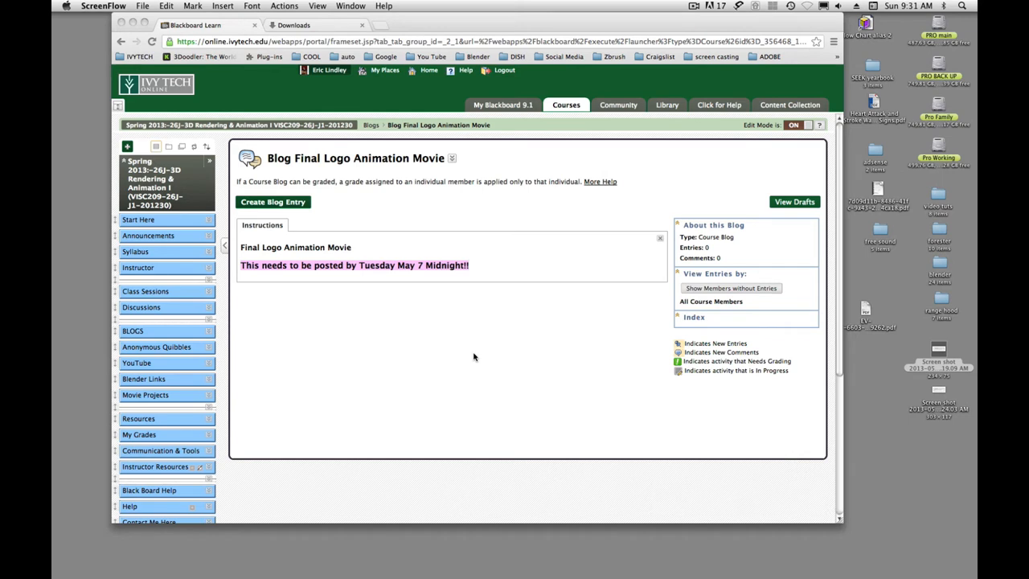
mouse_move(370, 286)
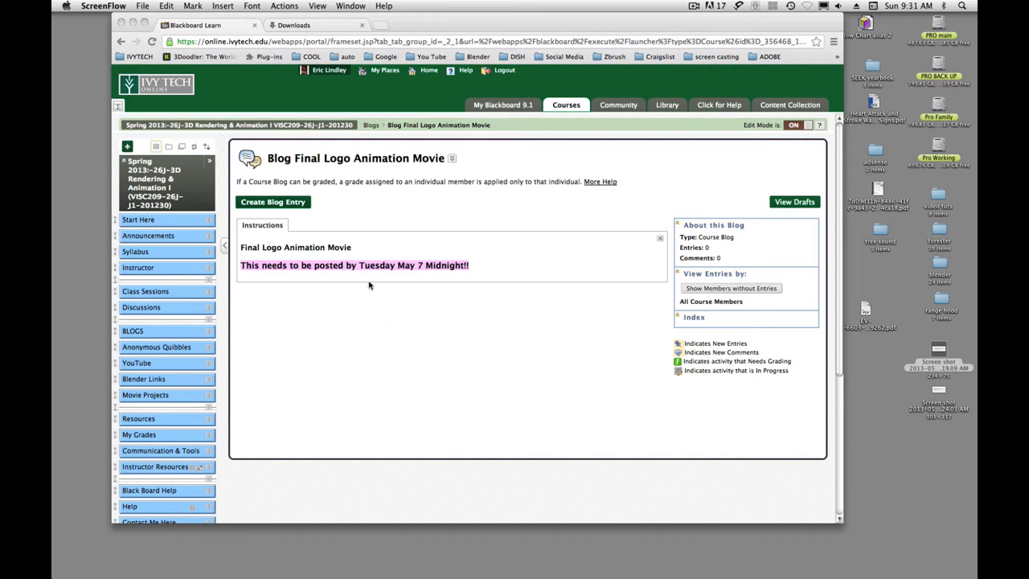
mouse_move(358, 222)
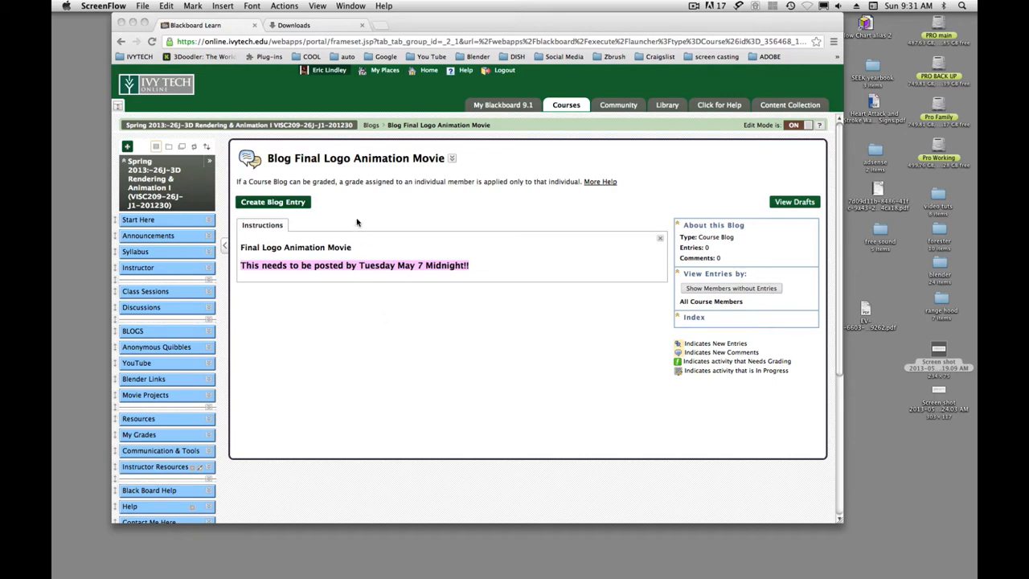
mouse_move(347, 222)
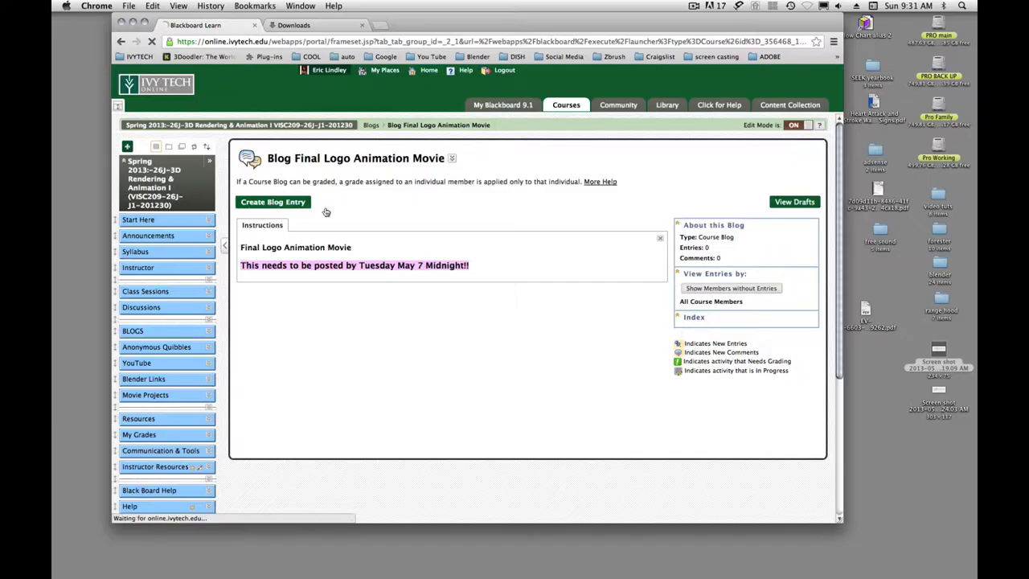
Step: Create a blog entry and enter the title 'Eric Final Logo Animation'
click(272, 201)
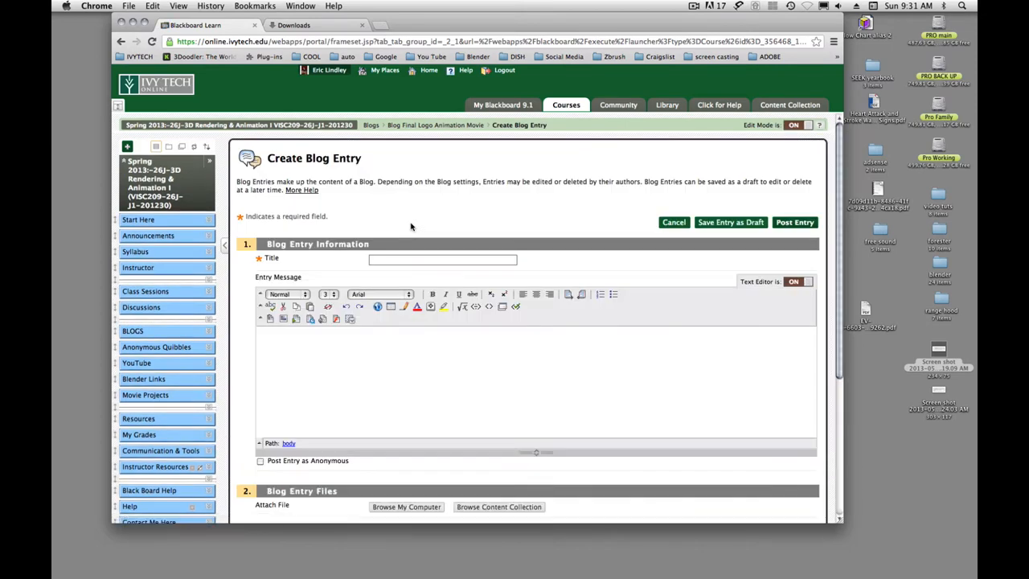
click(443, 259)
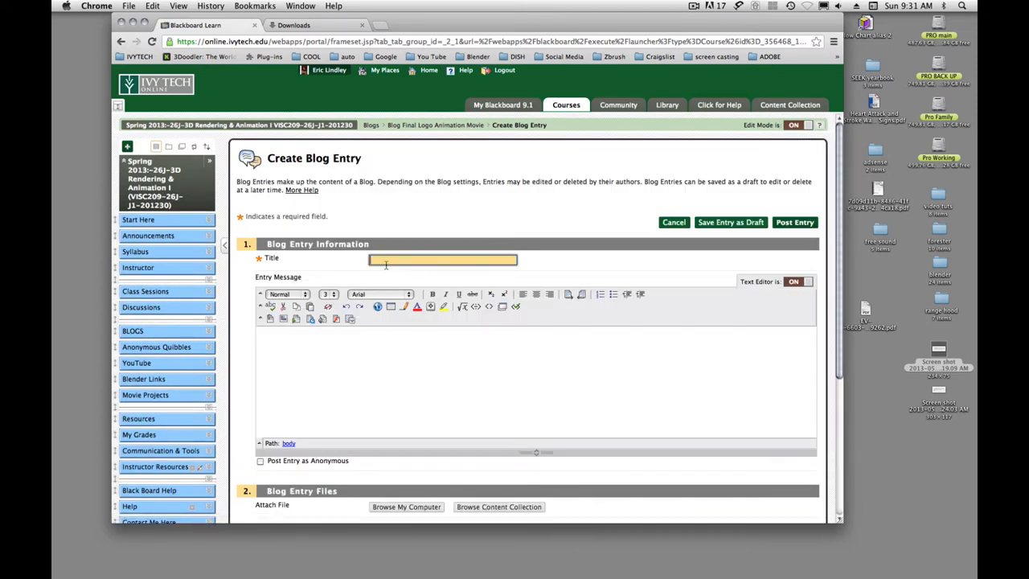
text(Eric F)
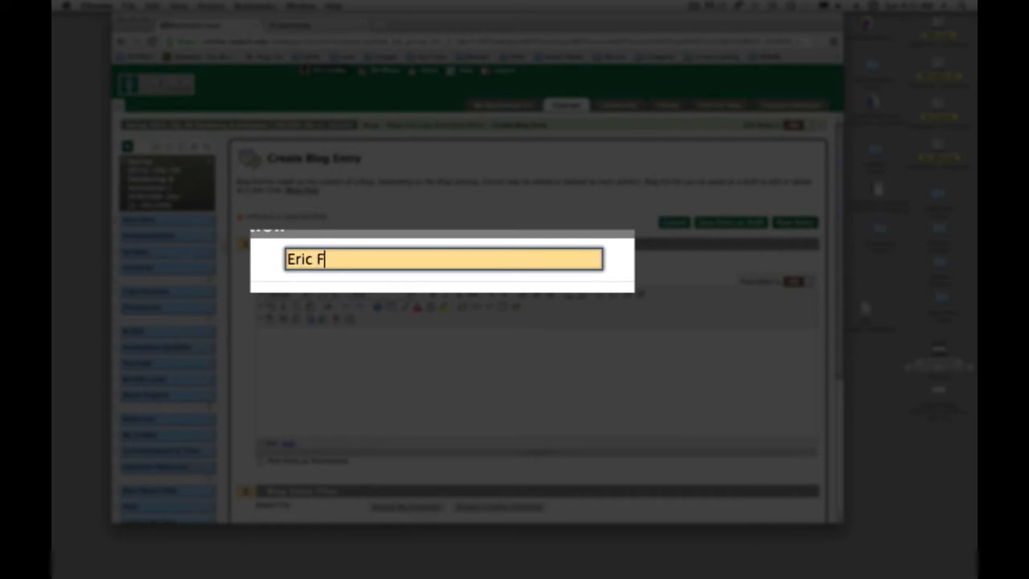
text(inal Logo An)
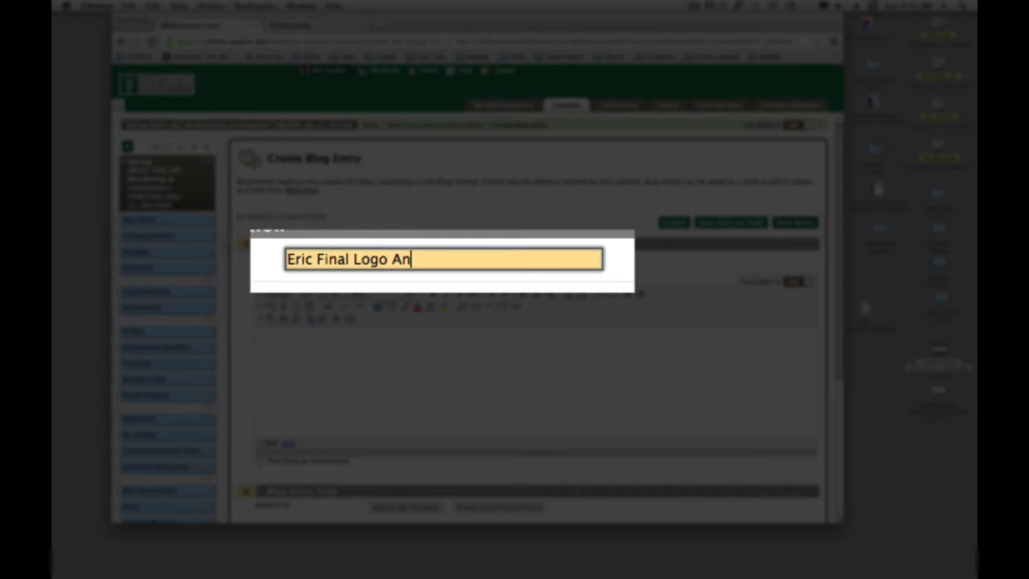
text(imation)
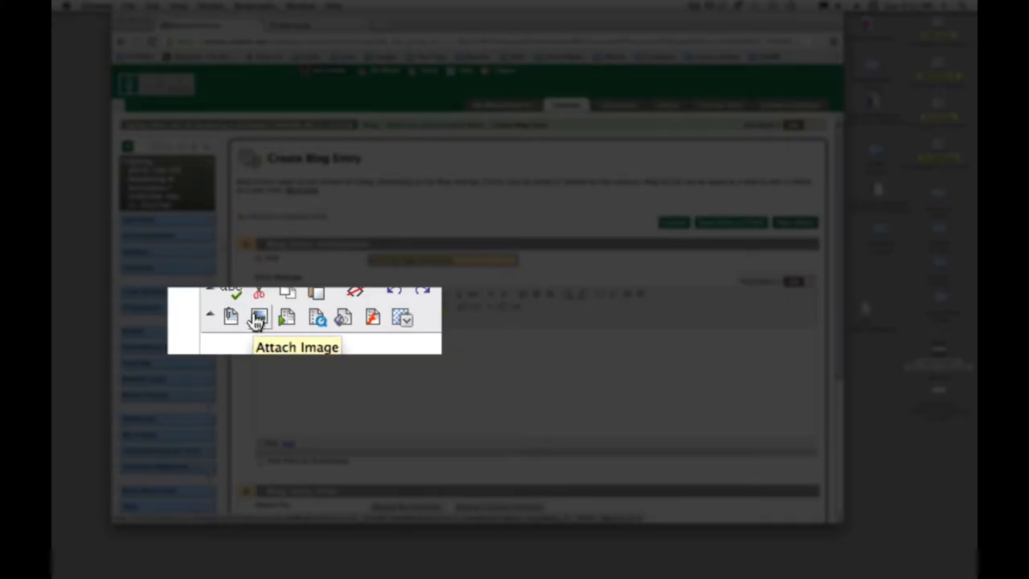
mouse_move(282, 317)
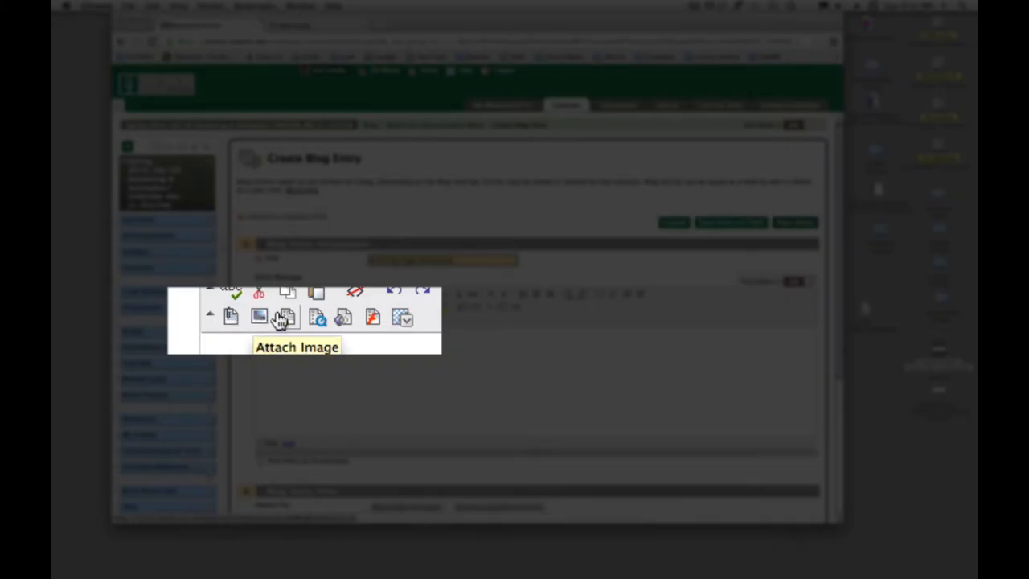
mouse_move(287, 316)
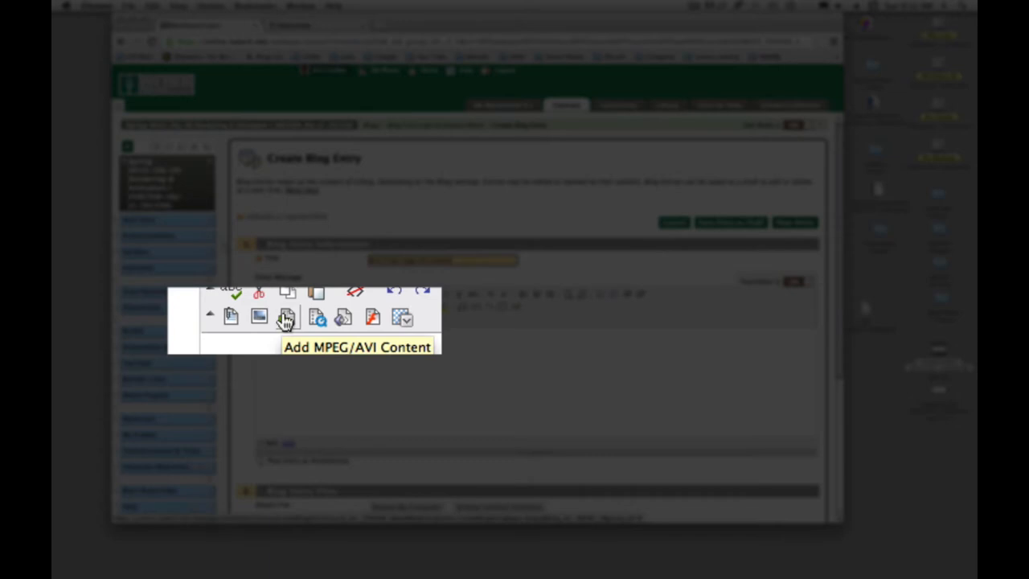
mouse_move(314, 320)
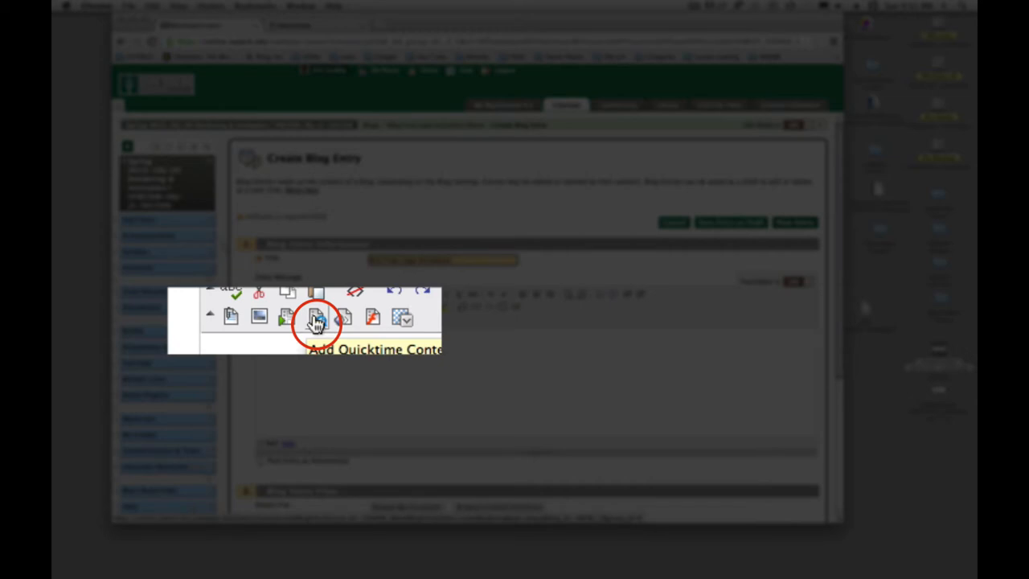
Step: Open the Insert QuickTime File window from the message editor toolbar
click(316, 316)
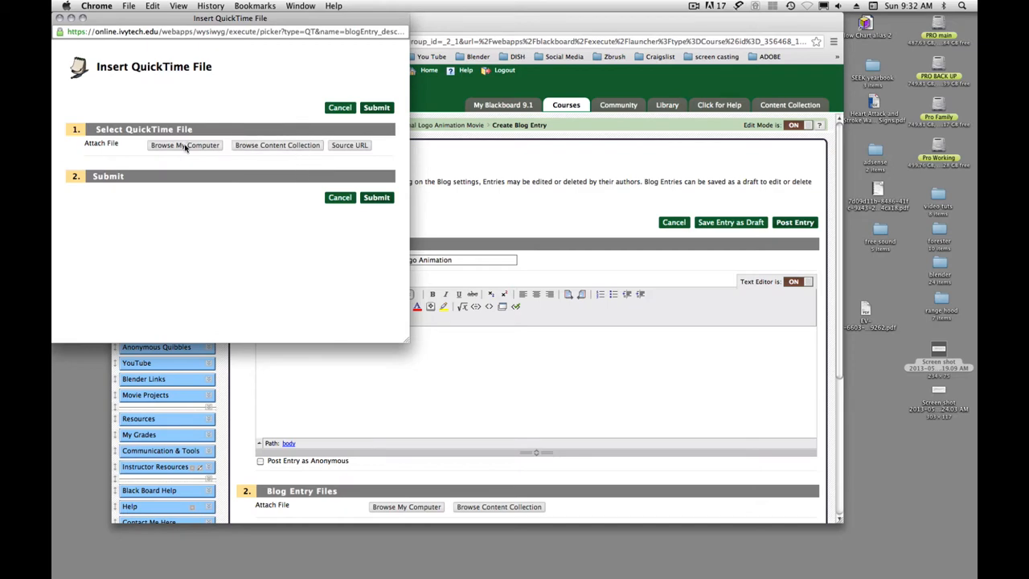
Step: Choose anim 50001-0353.mov from the computer as the QuickTime file
click(185, 145)
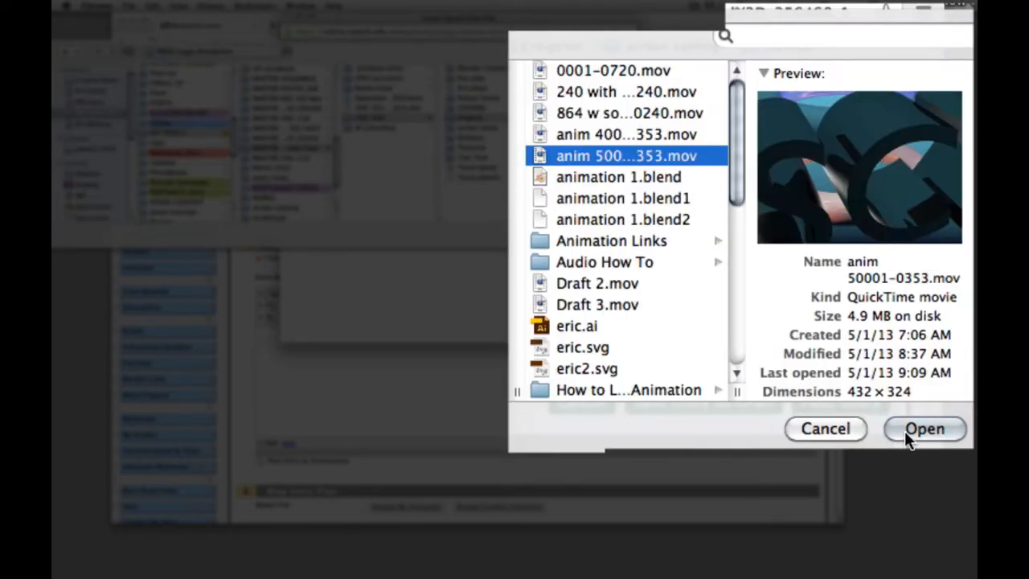
click(925, 429)
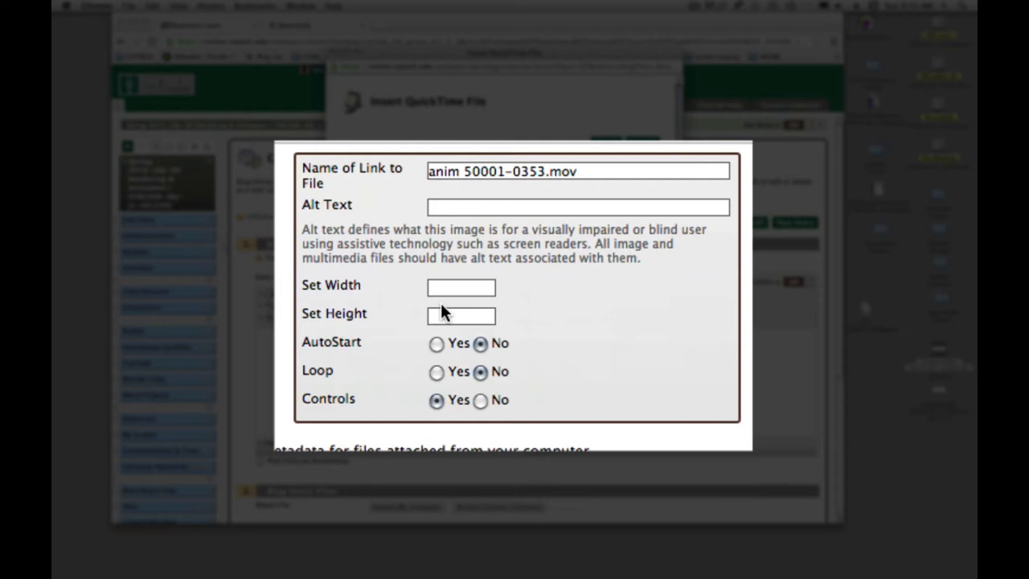
mouse_move(439, 312)
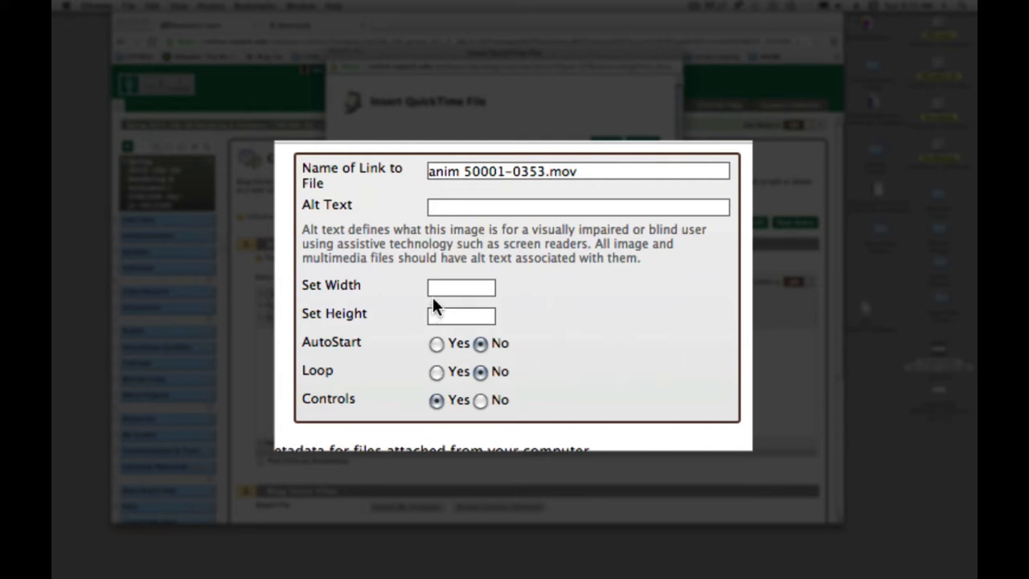
mouse_move(362, 289)
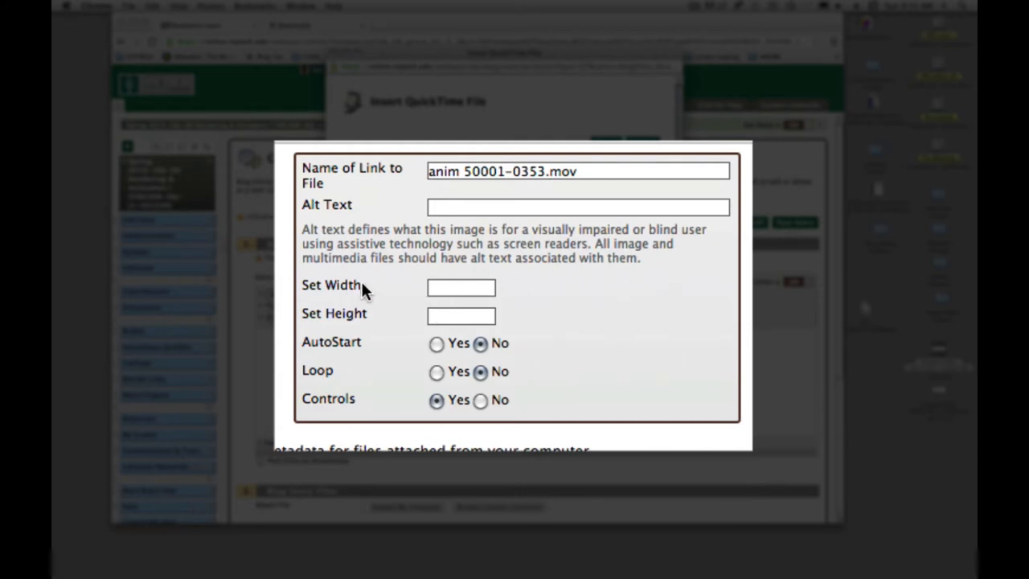
Step: Size the movie 432 by 324 and set AutoStart and Loop to Yes
click(461, 287)
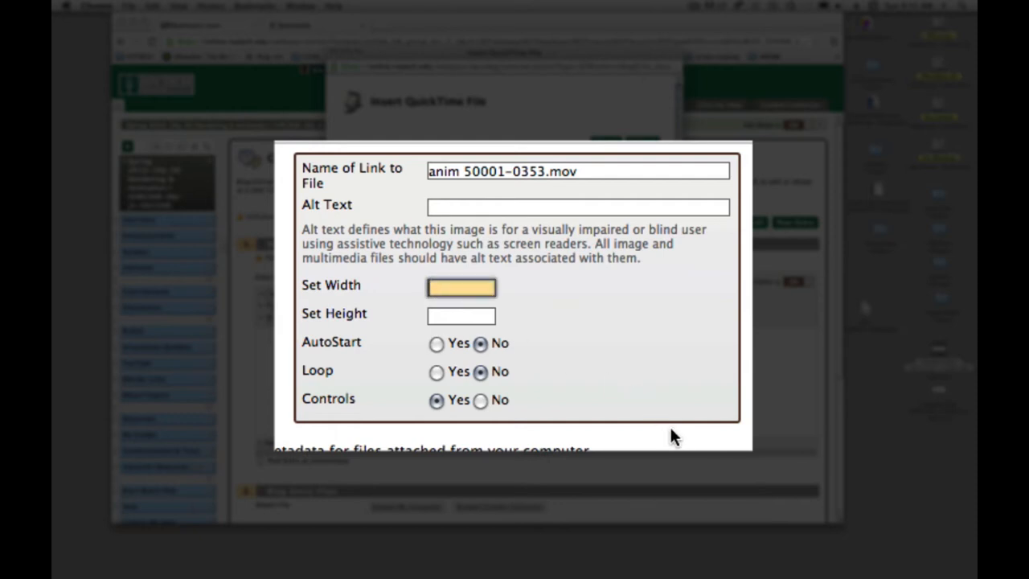
text(432)
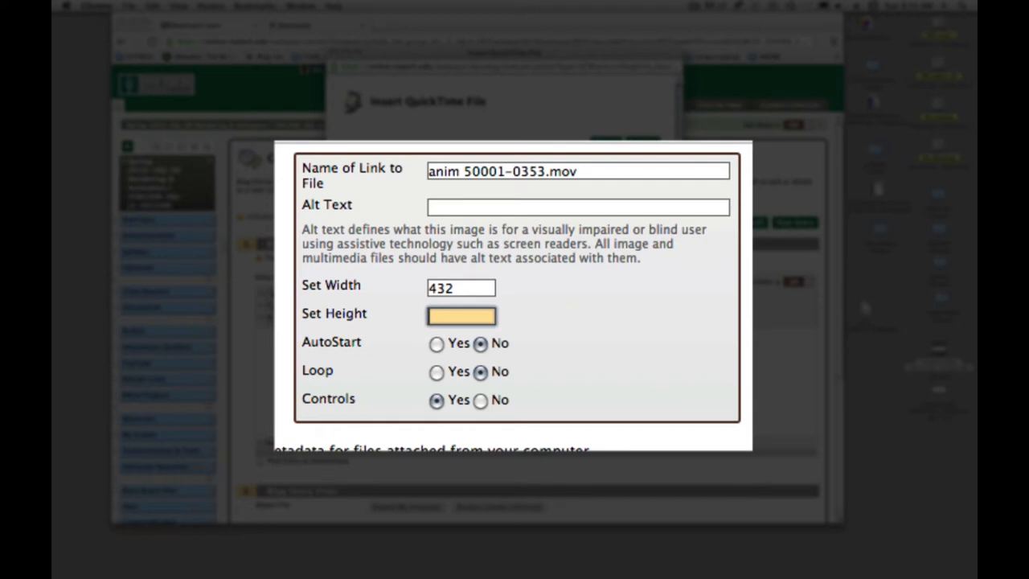
text(324)
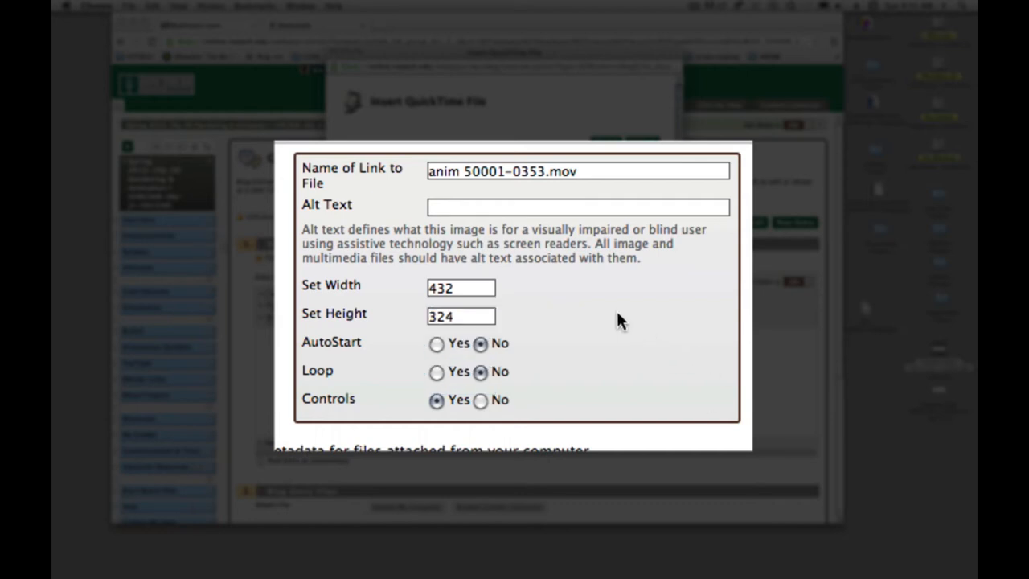
mouse_move(438, 342)
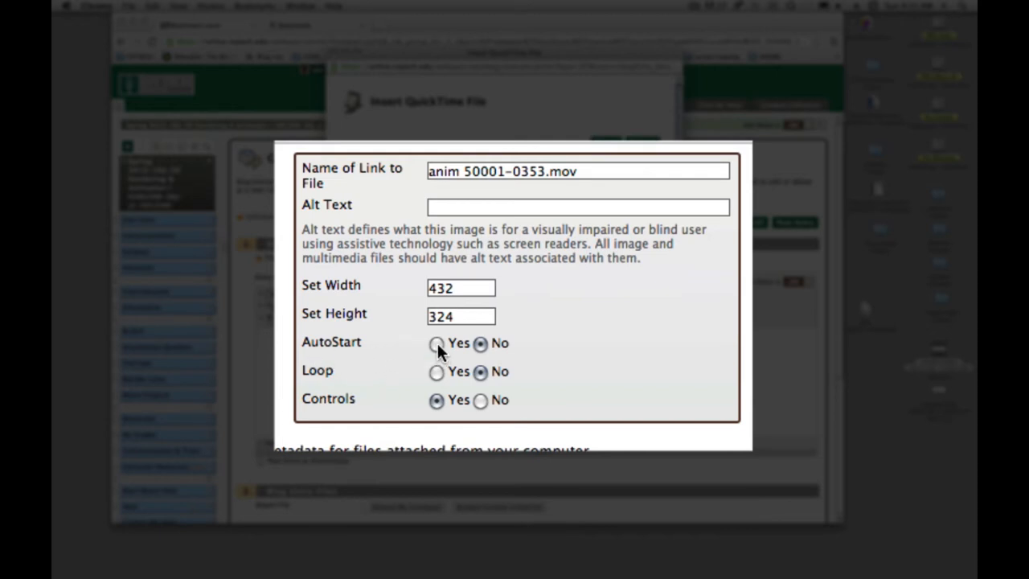
click(437, 343)
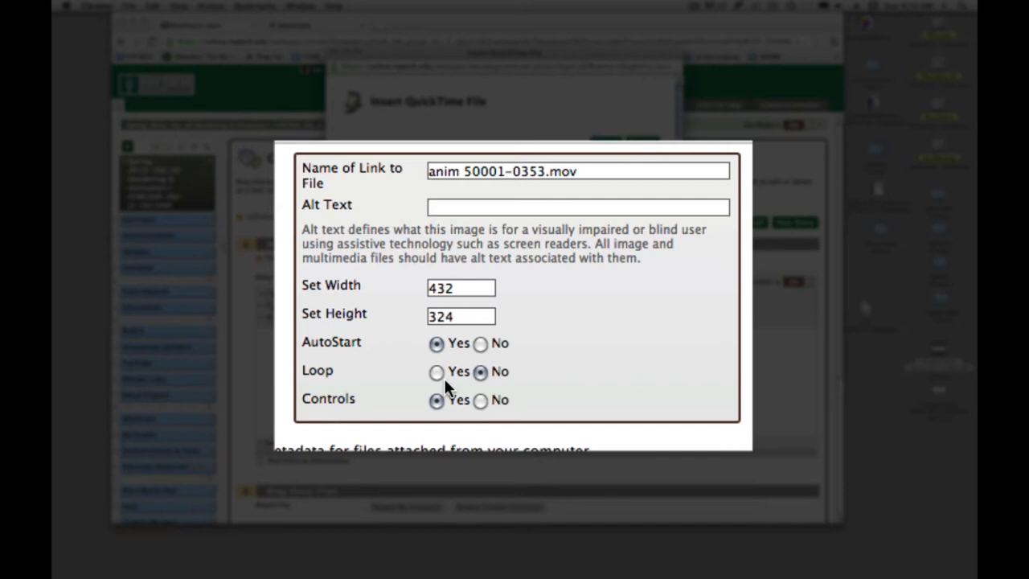
click(436, 372)
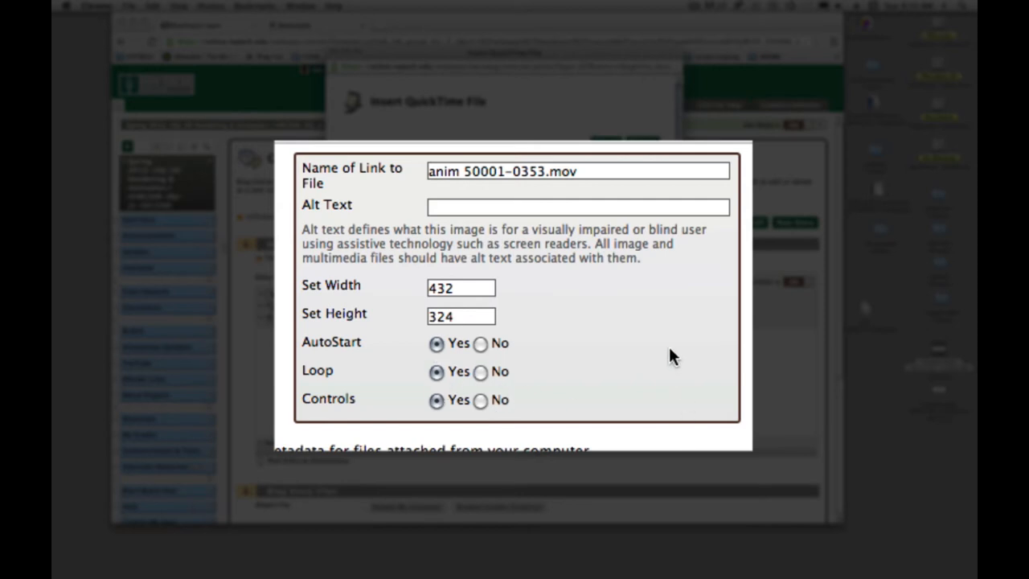
click(461, 288)
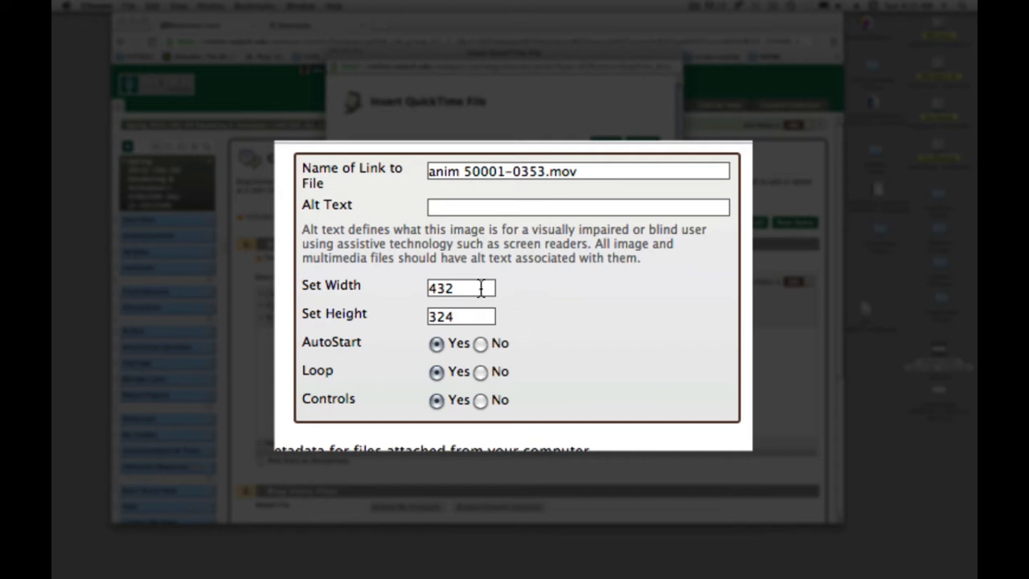
mouse_move(524, 296)
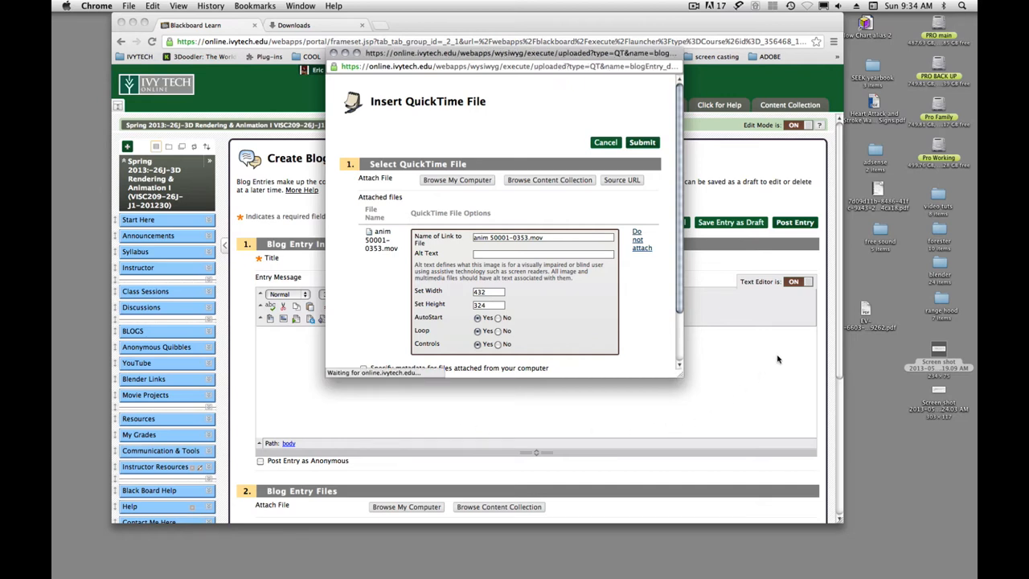
Step: Submit the QuickTime options, then submit the preview to embed the movie
click(642, 143)
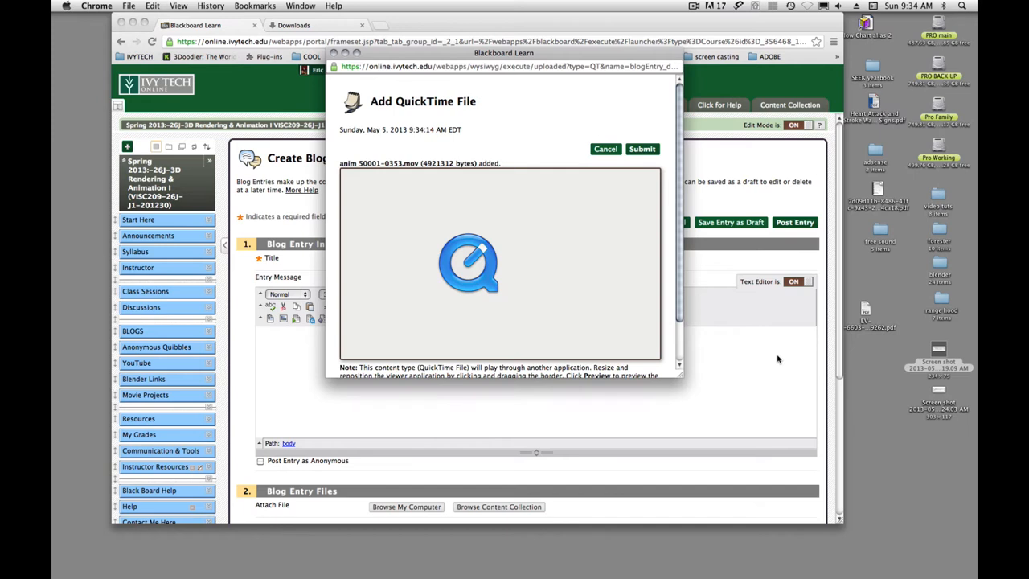
mouse_move(682, 185)
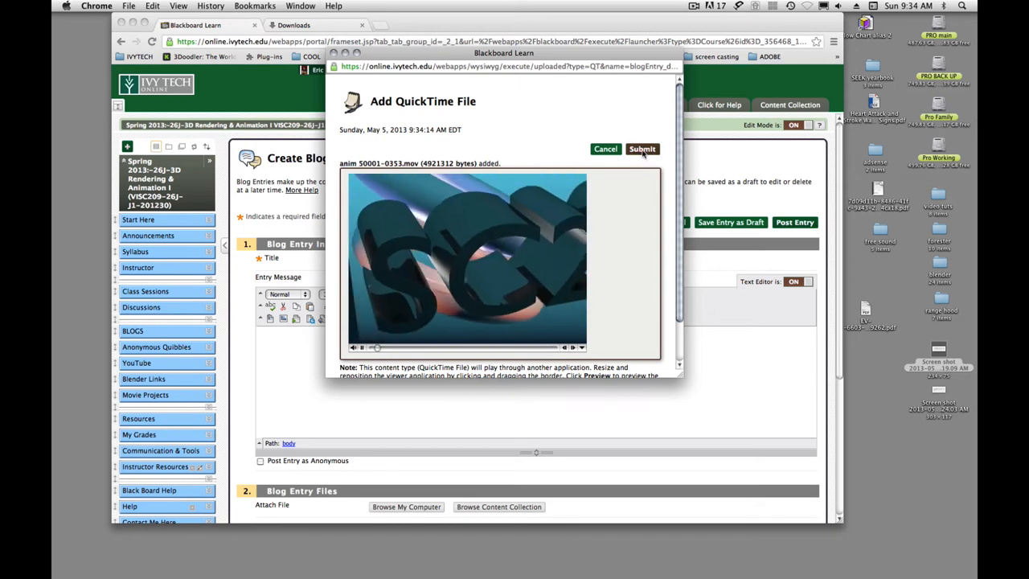
click(643, 149)
text(2)
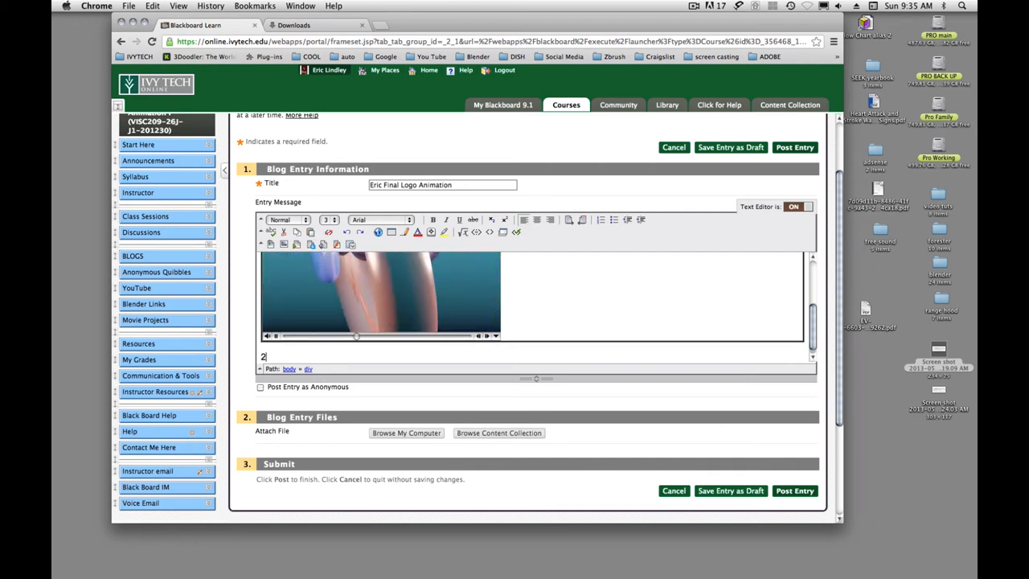
Step: Type '200 word narrative.' beneath the embedded movie
text(00 word narrative.)
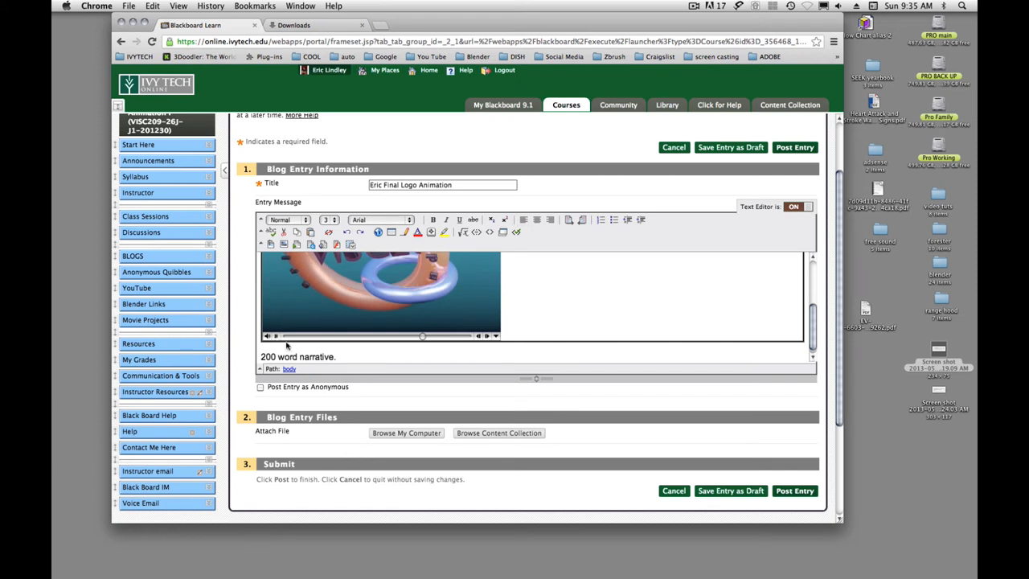
mouse_move(341, 357)
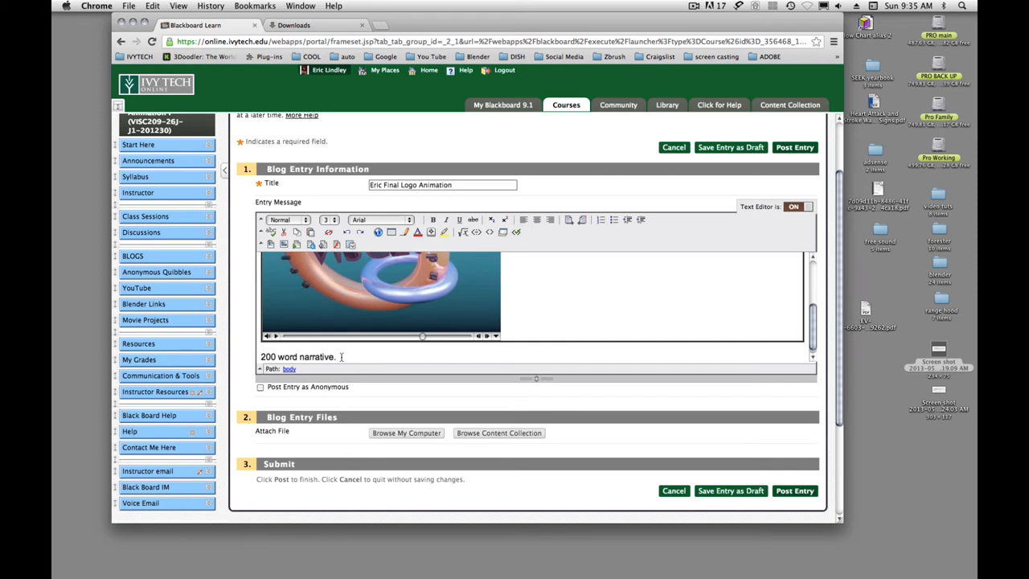
mouse_move(400, 379)
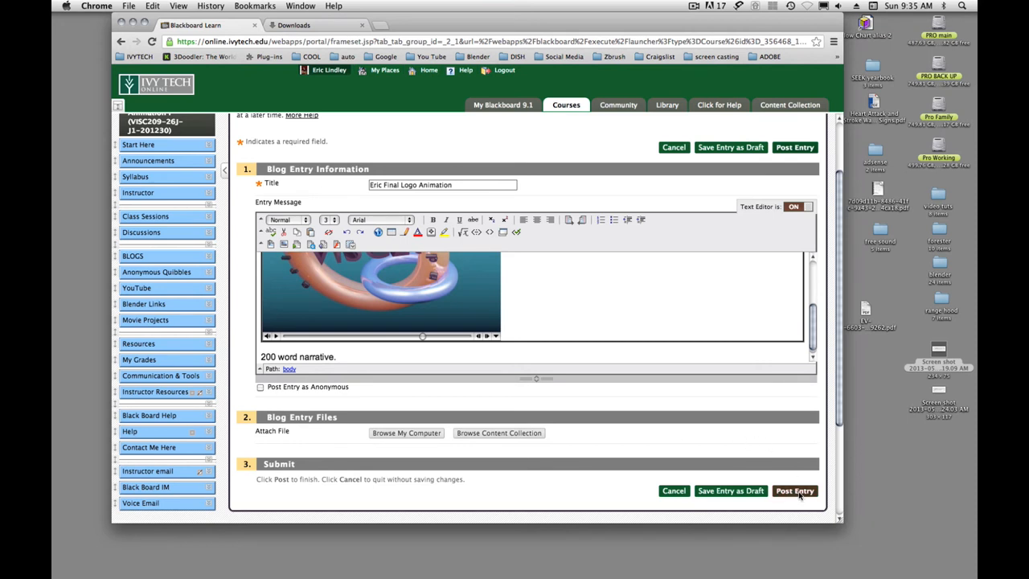
Step: Post the entry to the Final Logo Animation Movie blog and view the confirmation
click(795, 491)
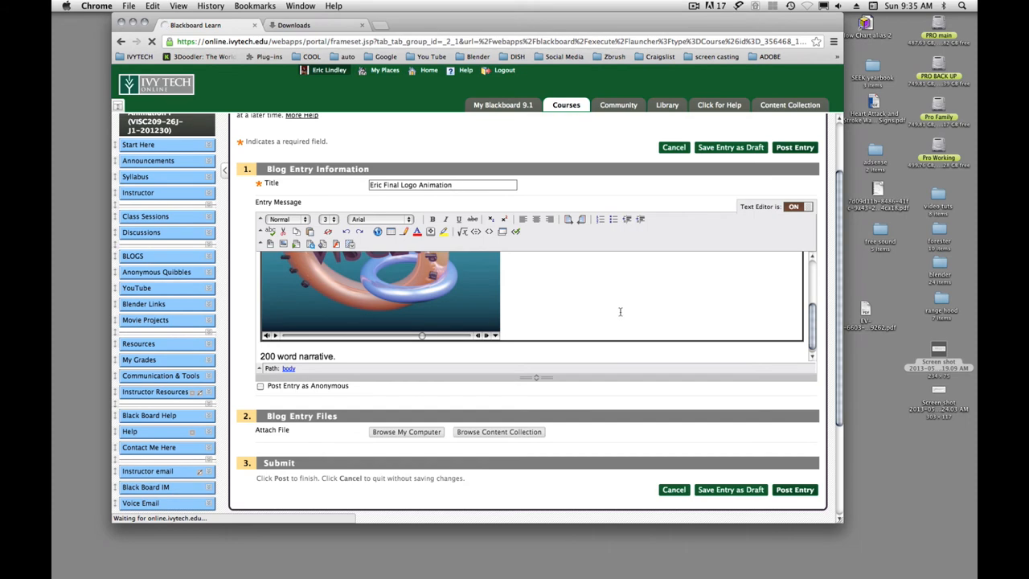
click(795, 147)
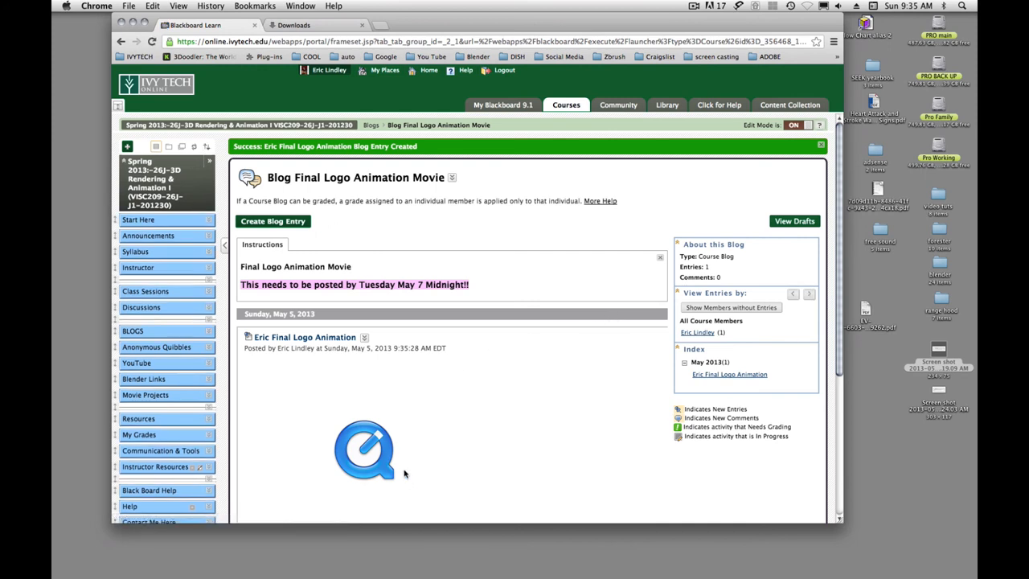
mouse_move(427, 445)
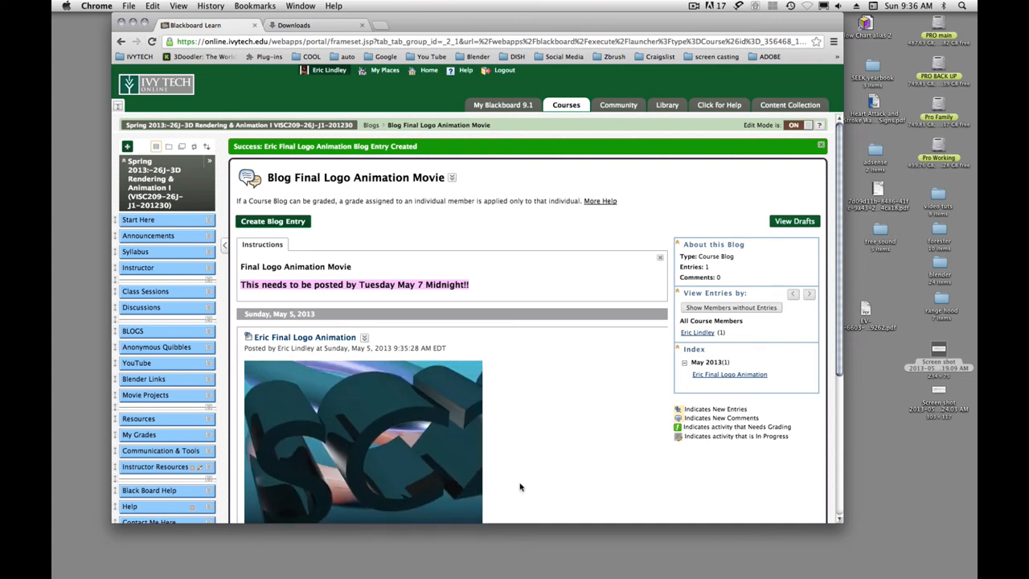
scroll(down, 3)
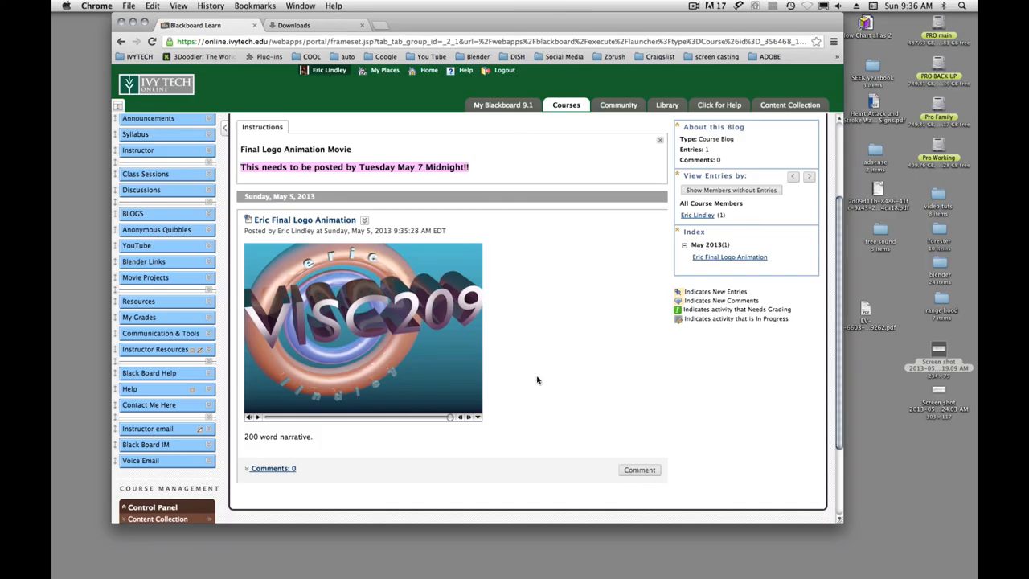
mouse_move(541, 347)
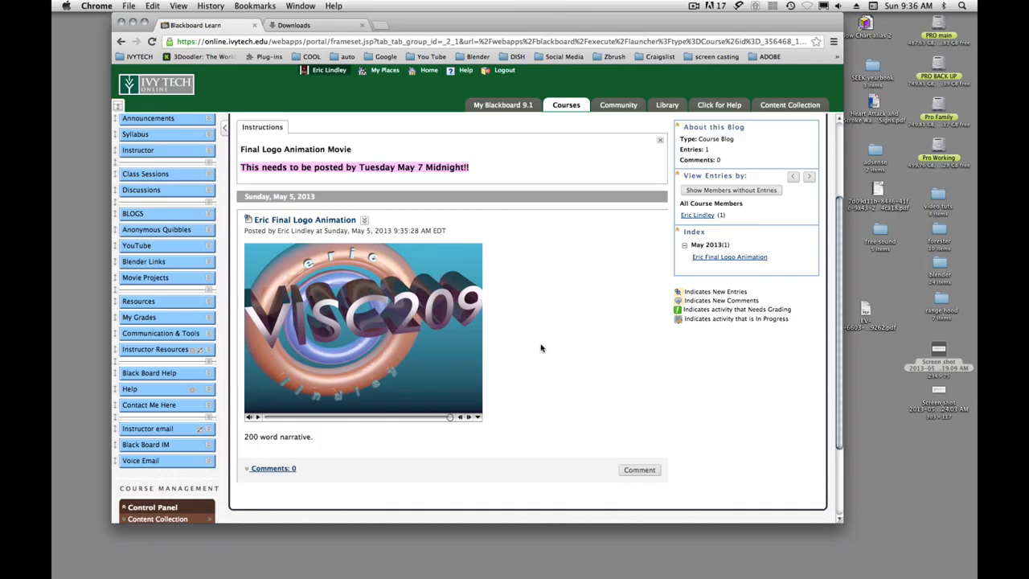